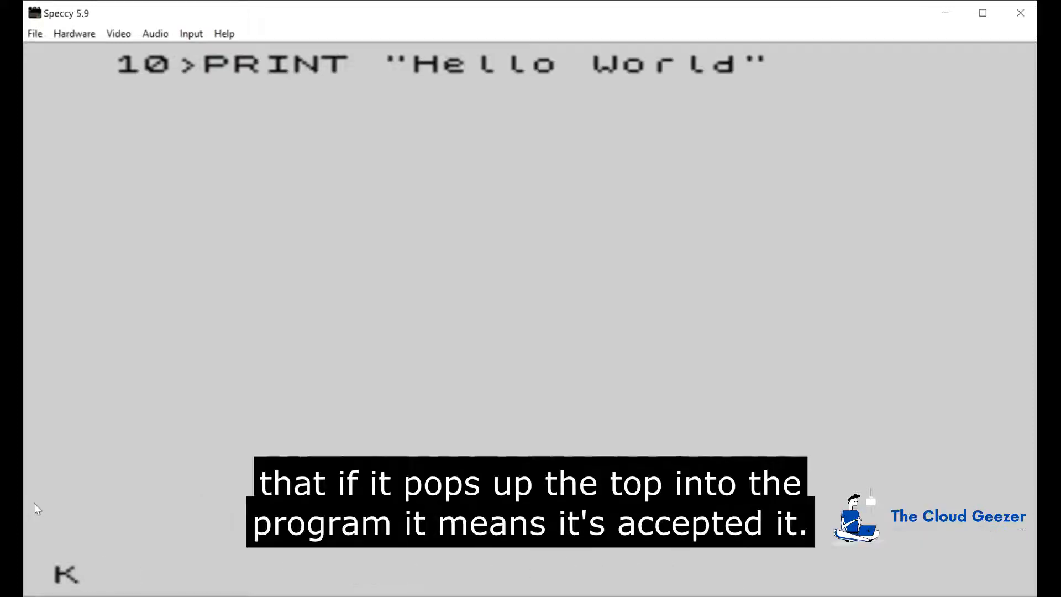
# Enter line 20 INPUT "Enter Start - ";a to read the start value into a
pyautogui.press('r')
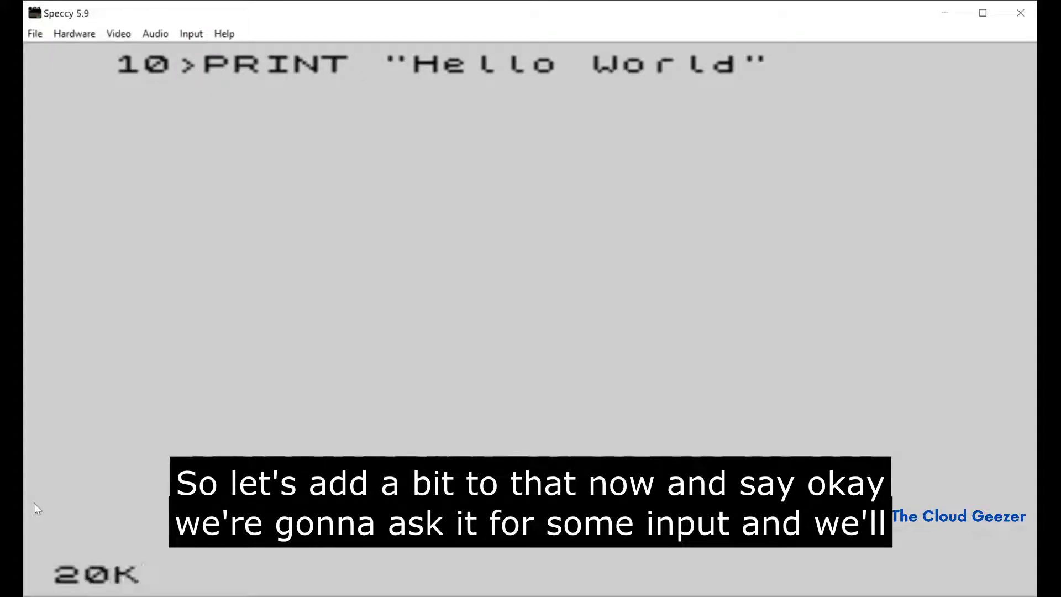
pyautogui.write('20 INPUT "Enter Start - ";a')
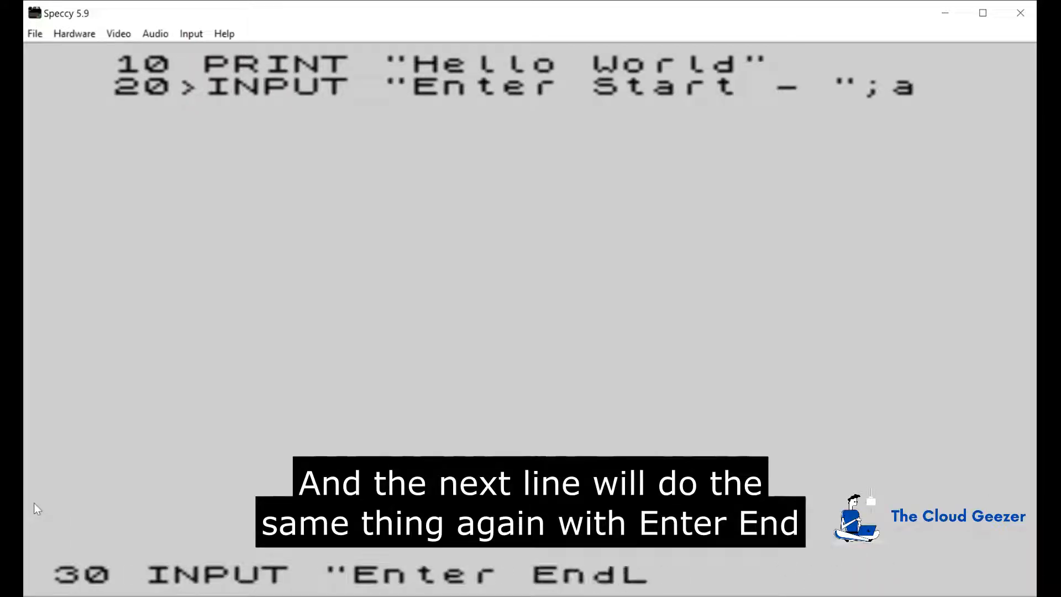